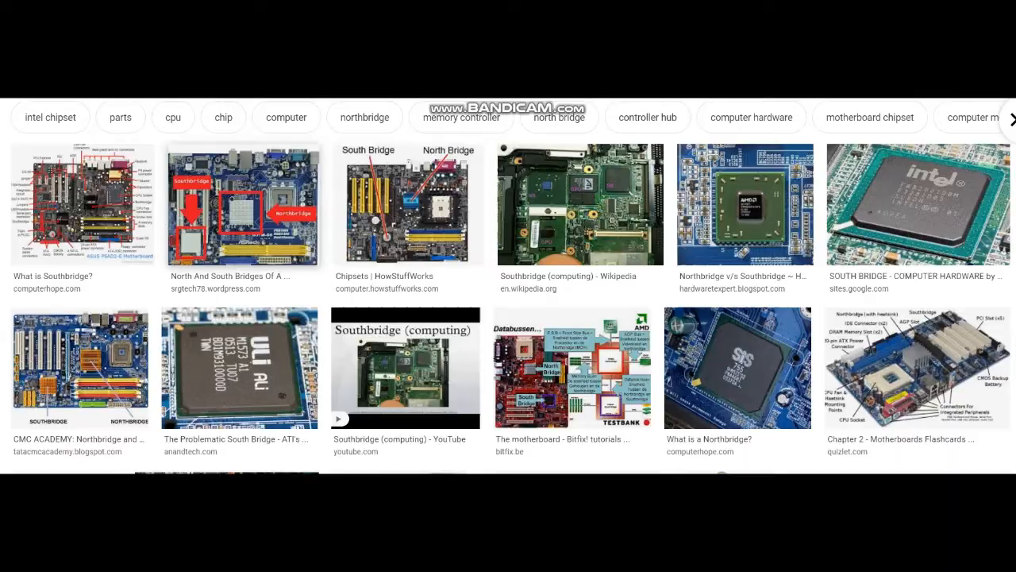
Preview the North And South Bridges photo, then Computer Hope's labelled What is Southbridge? diagram
{"action": "left_click", "coordinate": [238, 205]}
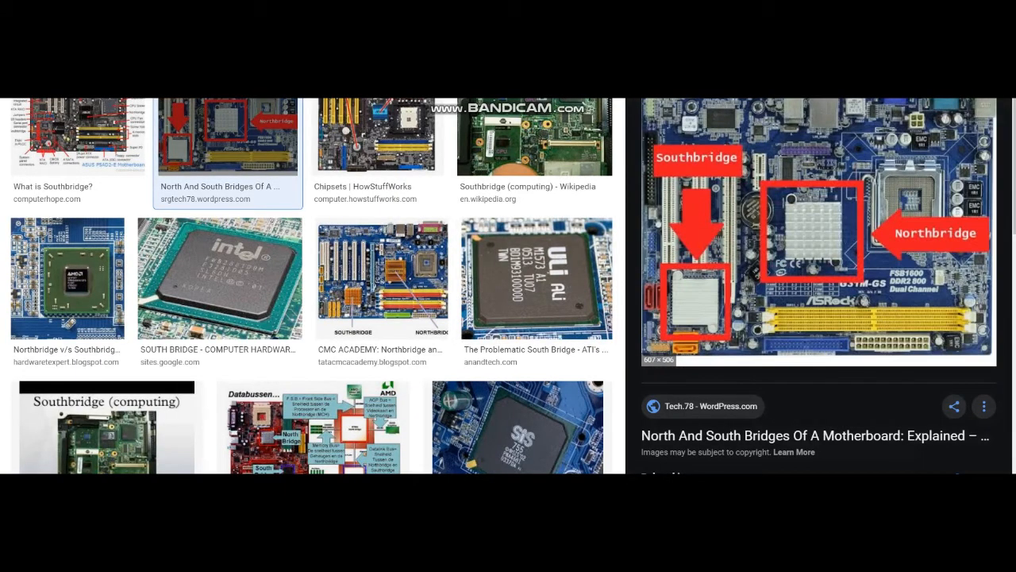
{"action": "left_click", "coordinate": [76, 140]}
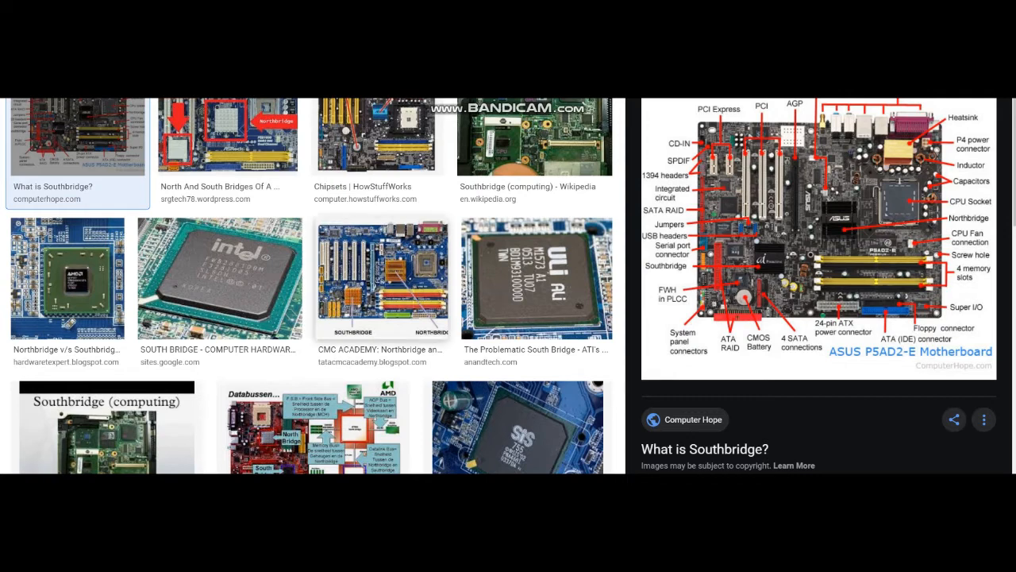
{"action": "left_click", "coordinate": [378, 203]}
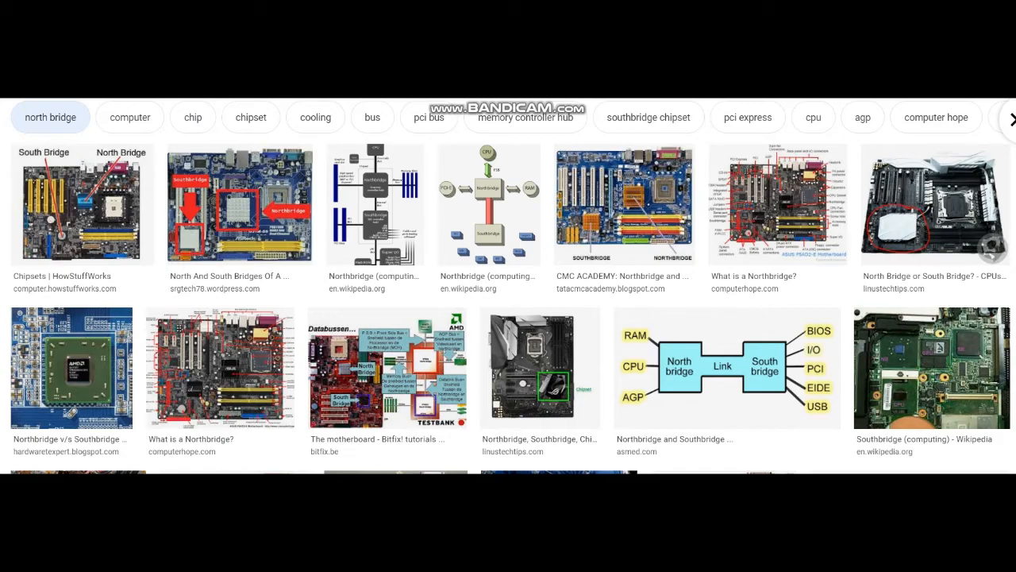
Preview the North And South Bridges photo, then Wikipedia's Northbridge (computing) block diagram
{"action": "left_click", "coordinate": [238, 204]}
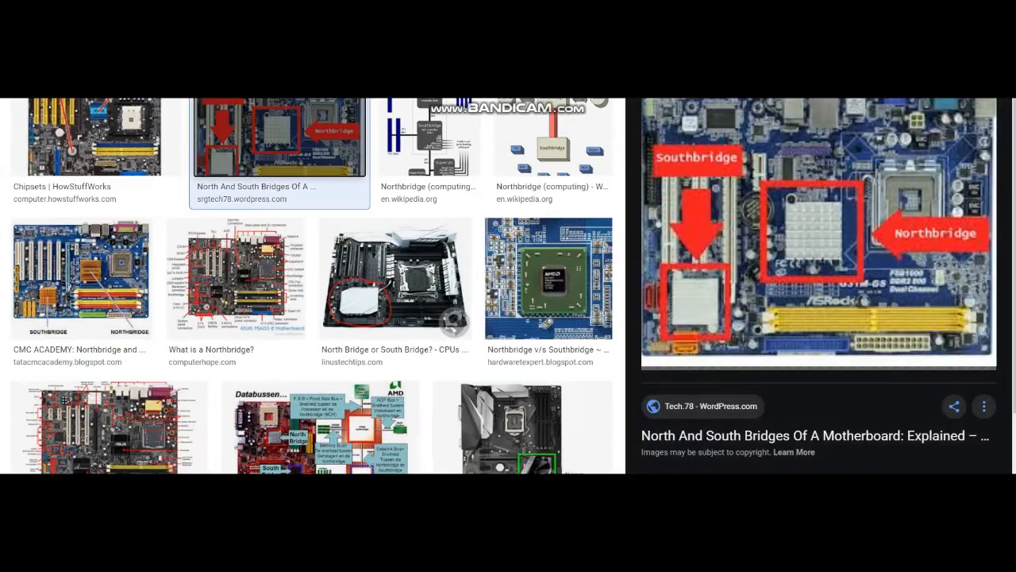
{"action": "left_click", "coordinate": [553, 140]}
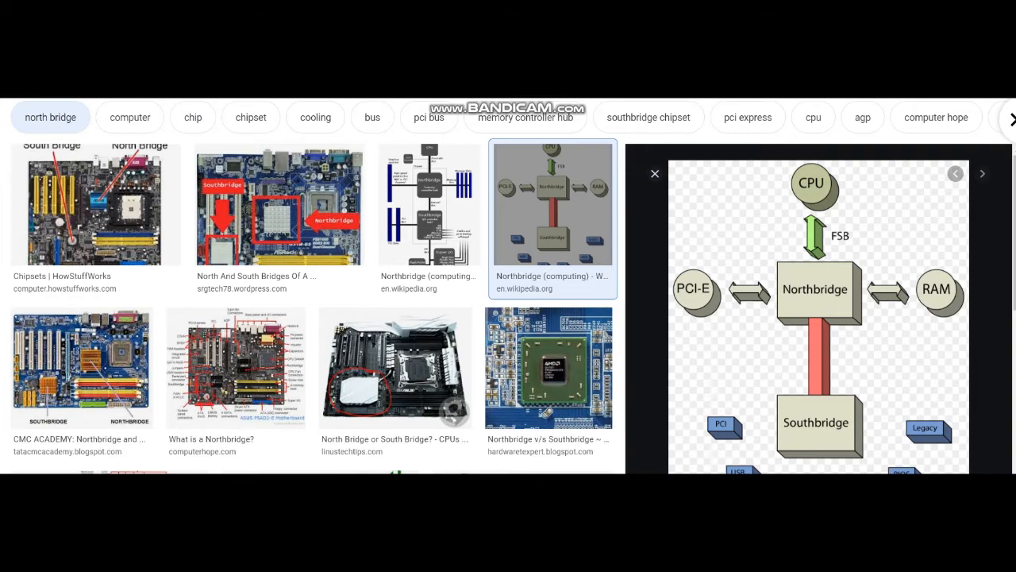
Preview the detailed Wikipedia chipset diagram, then the CMC Academy labelled motherboard photo
{"action": "left_click", "coordinate": [429, 203]}
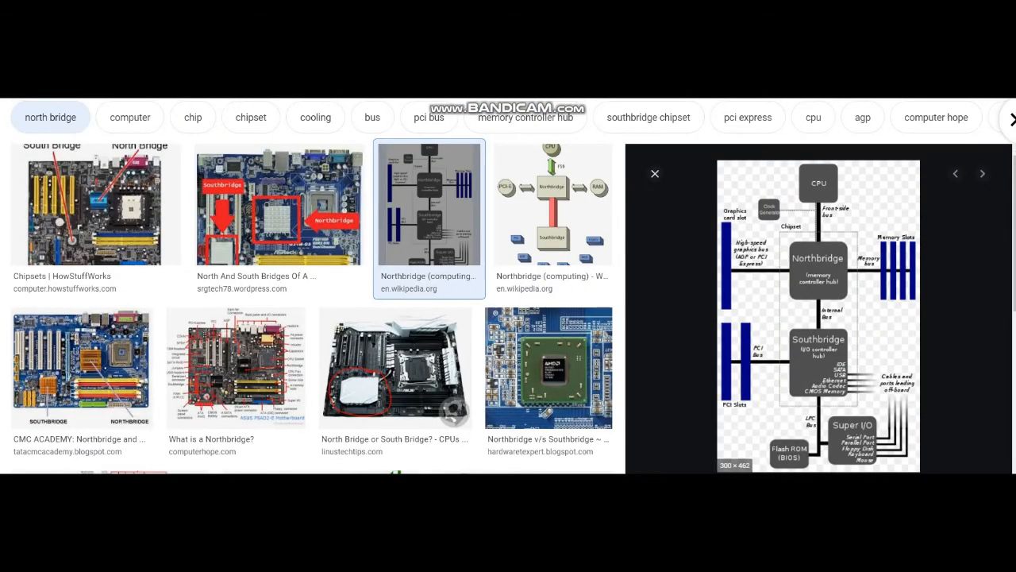
{"action": "scroll", "scroll_direction": "down", "scroll_amount": 3}
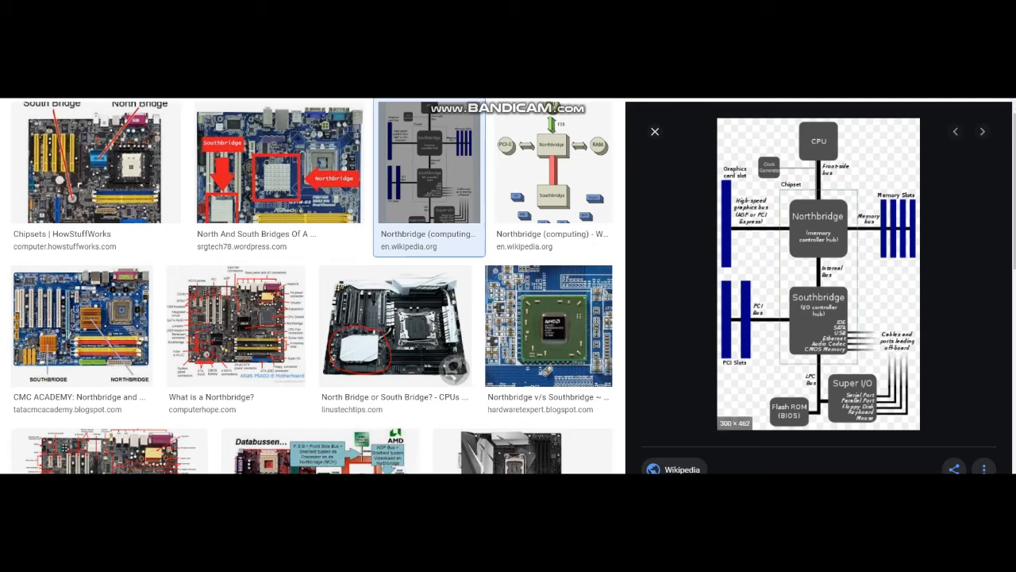
{"action": "left_click", "coordinate": [95, 159]}
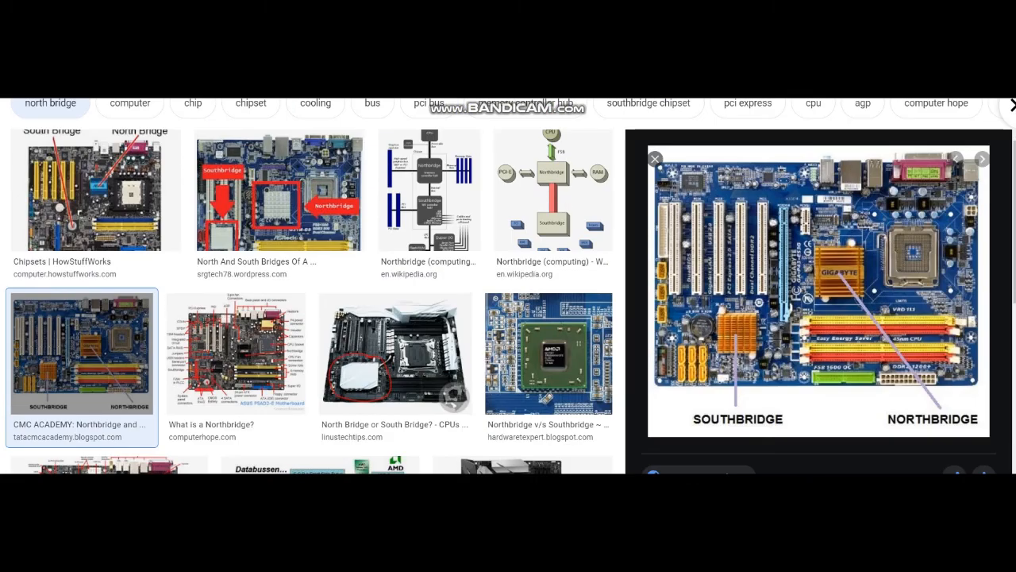
{"action": "scroll", "scroll_direction": "down", "scroll_amount": 3}
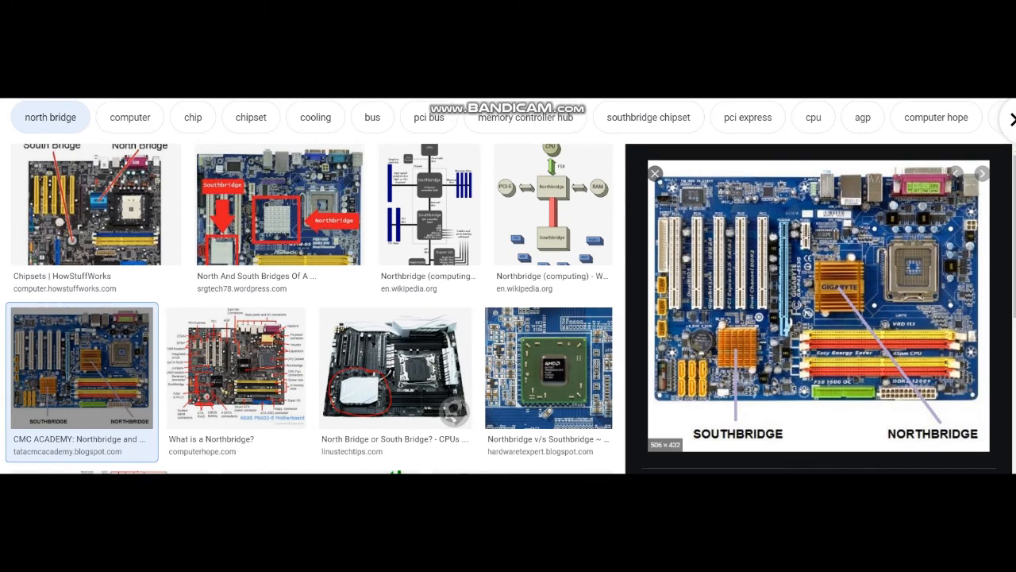